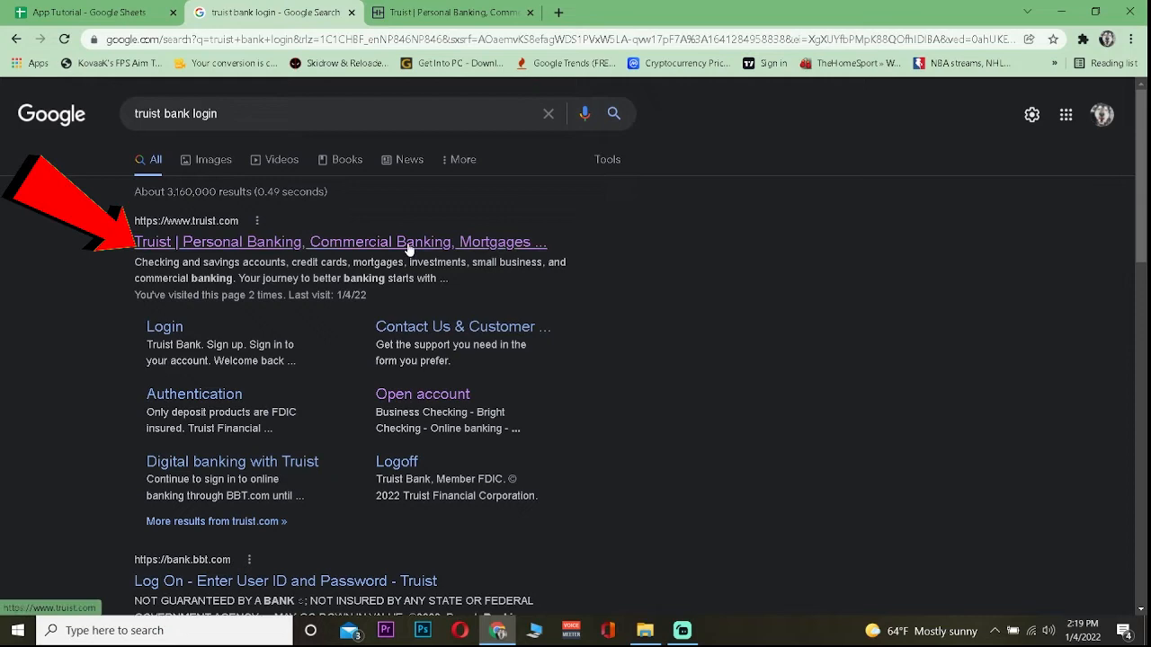
Open the 'Truist | Personal Banking, Commercial Banking, Mortgages' search result.
click(340, 241)
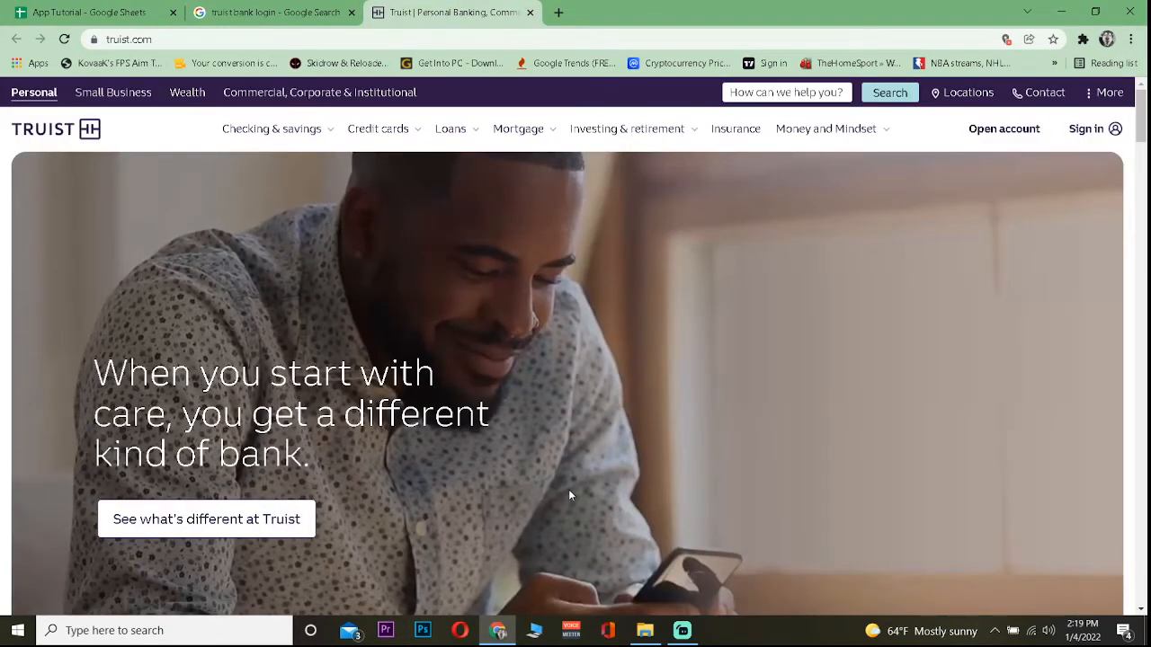
mouse_move(610, 432)
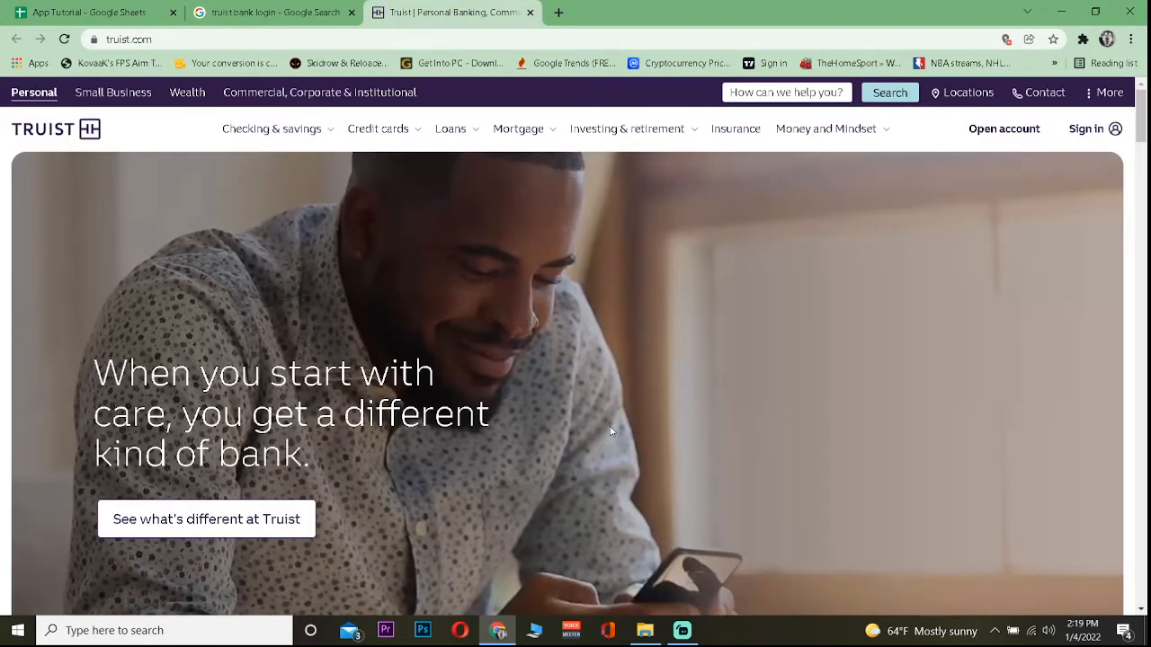
Open the Truist sign-in panel and enter user ID 'kevi', moving to the password field.
click(1094, 129)
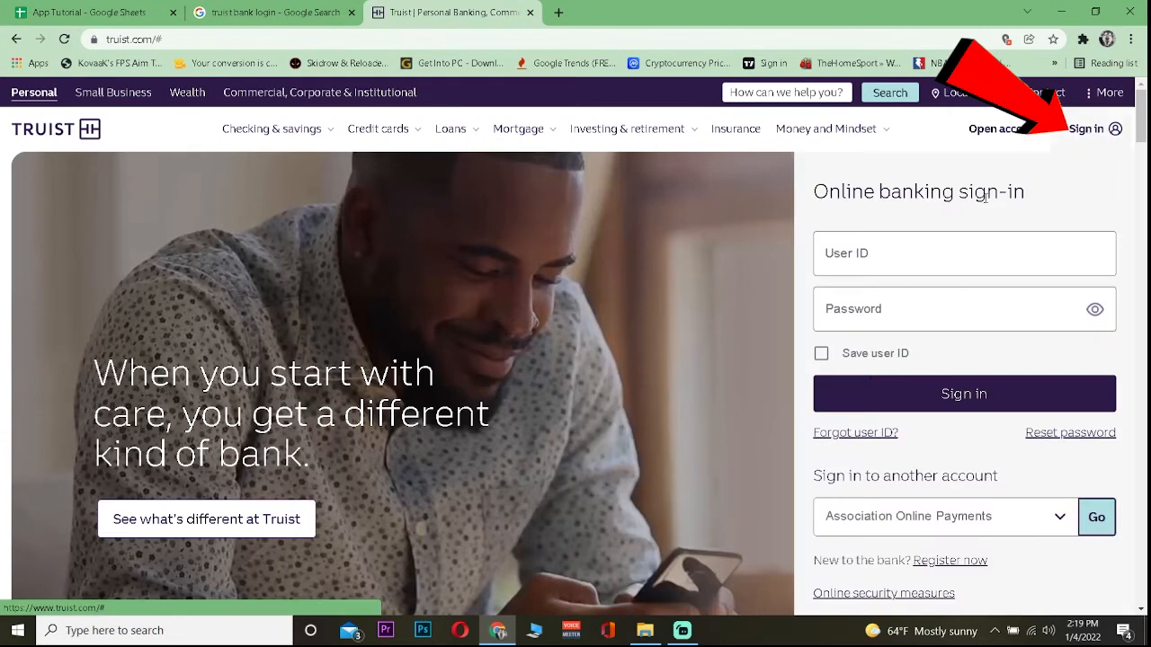
text(kevi)
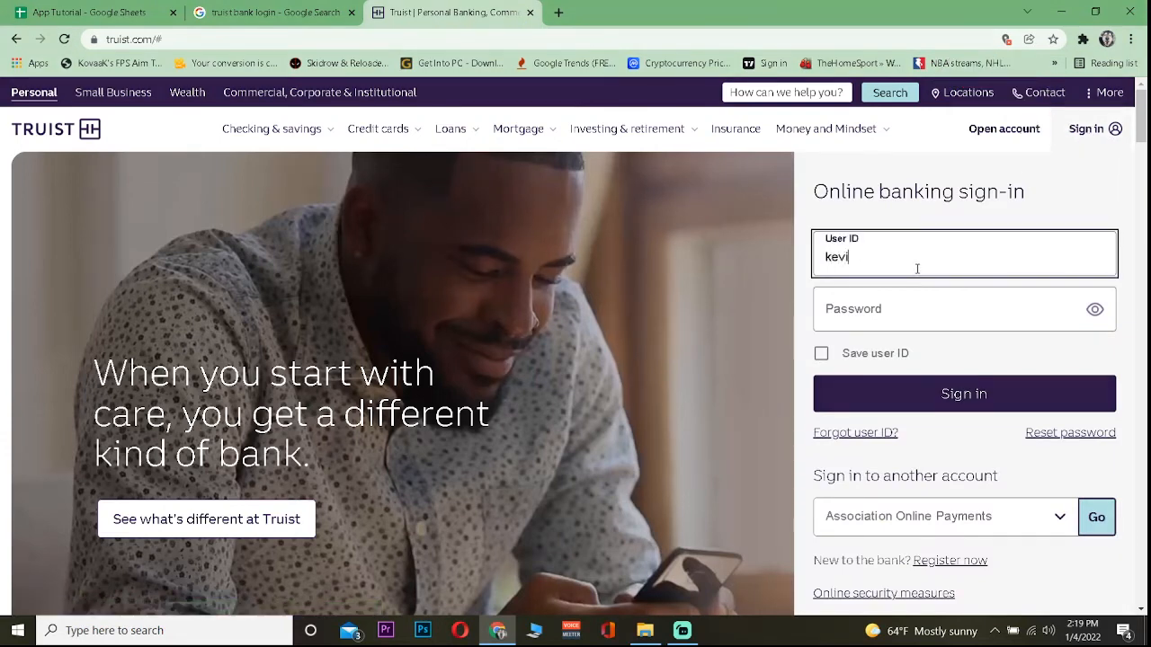
click(964, 308)
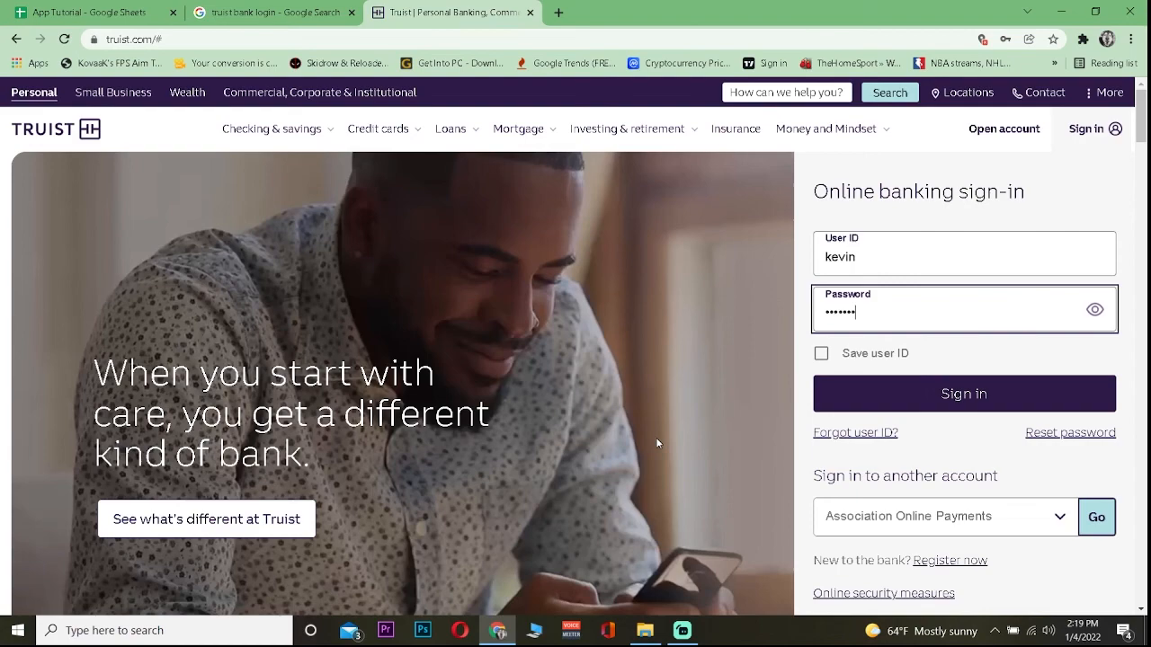
mouse_move(701, 448)
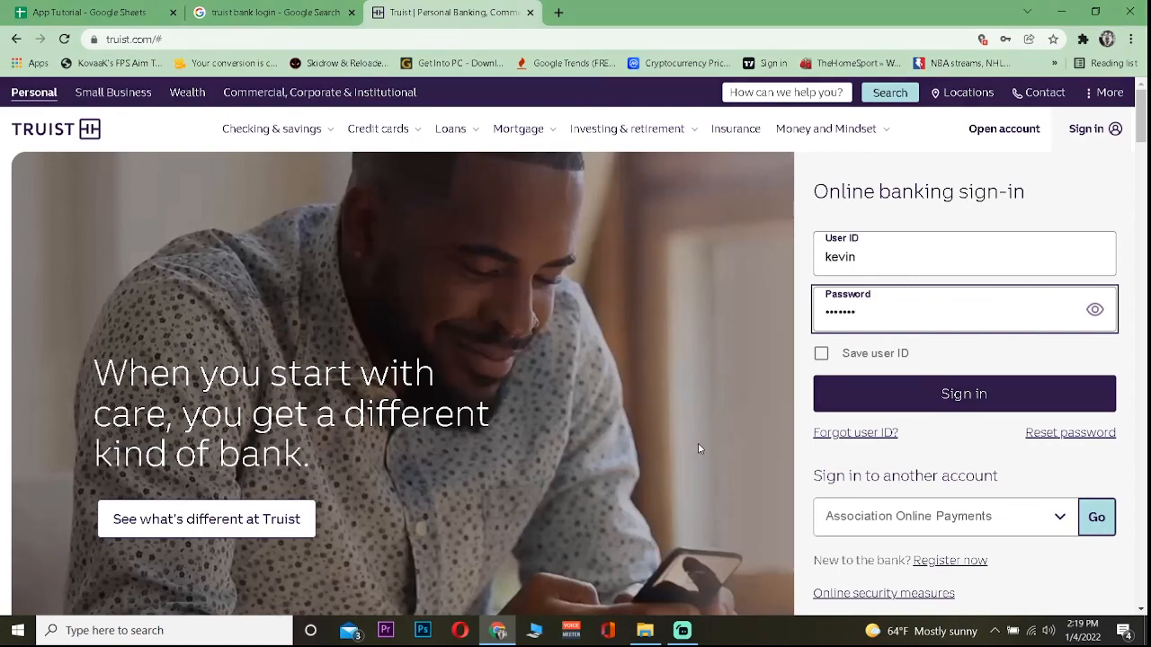